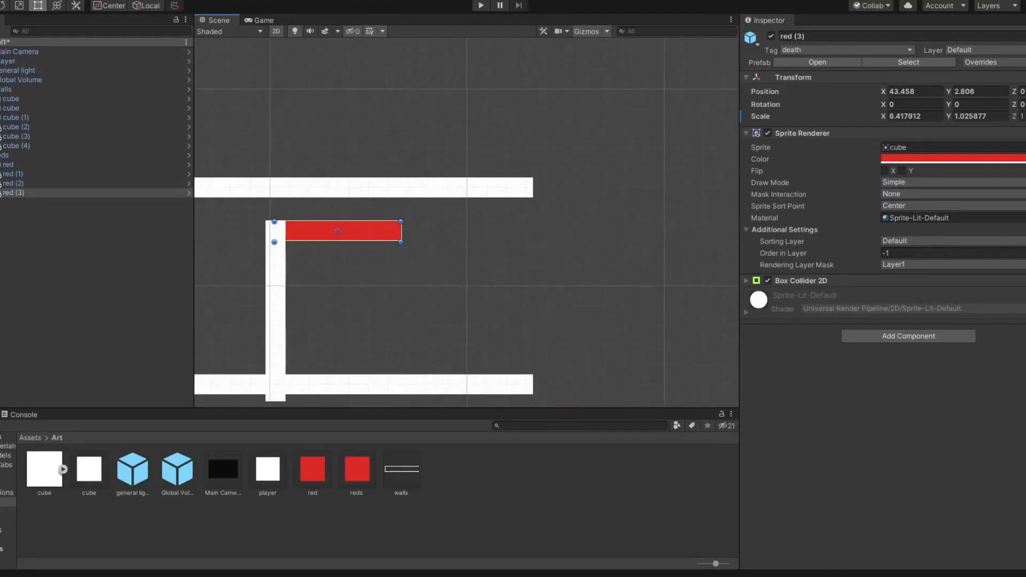
# - Play the scene to preview the new particle system's small scattering particles
pyautogui.click(480, 5)
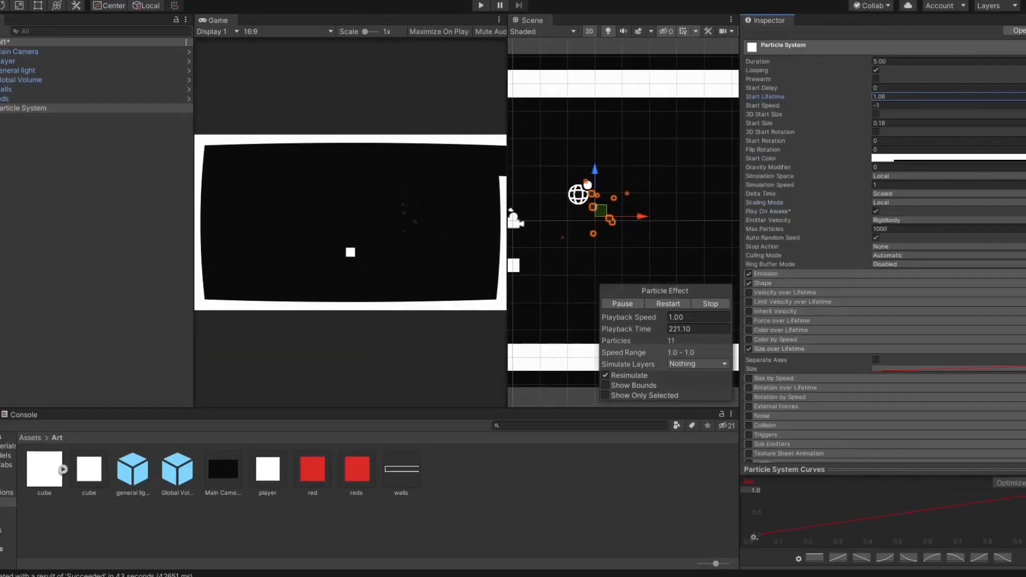
pyautogui.click(10, 118)
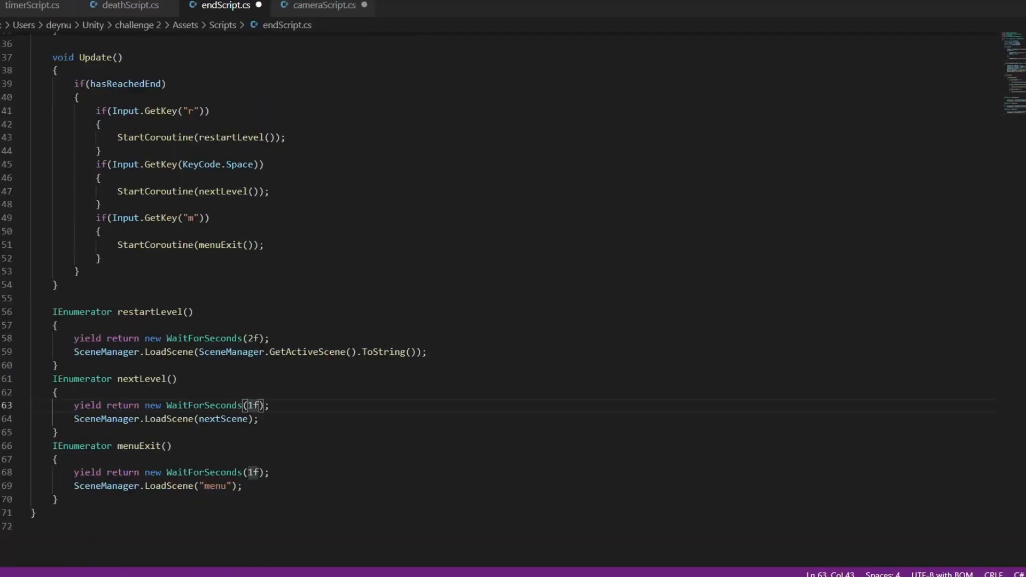
# - Finish endScript.cs so R, Space and M restart, advance or return to menu
pyautogui.click(32, 5)
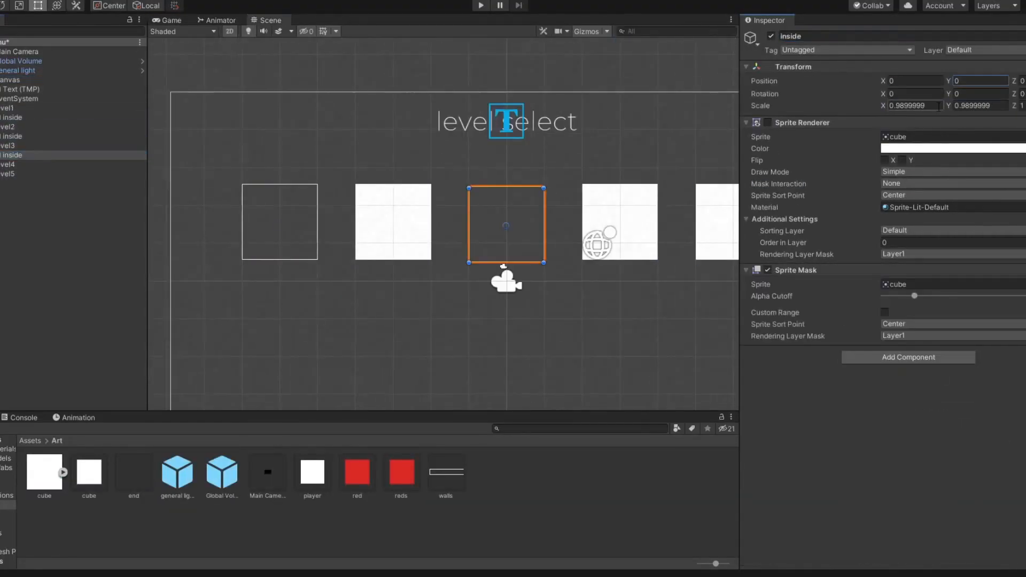
# - Check the level 4 label's text settings and preview the fifteen-box level select in Play mode
pyautogui.click(18, 258)
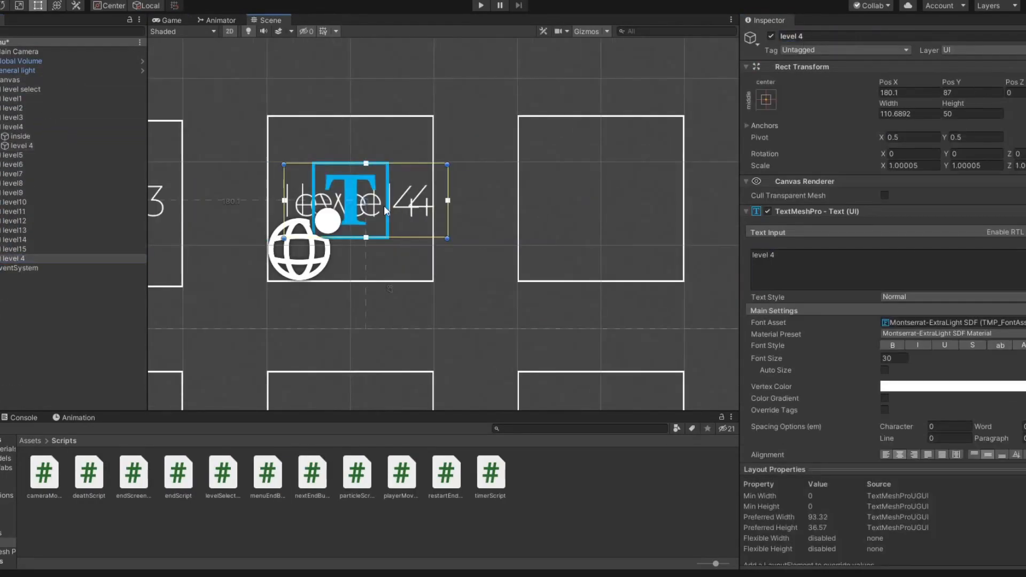
pyautogui.click(480, 5)
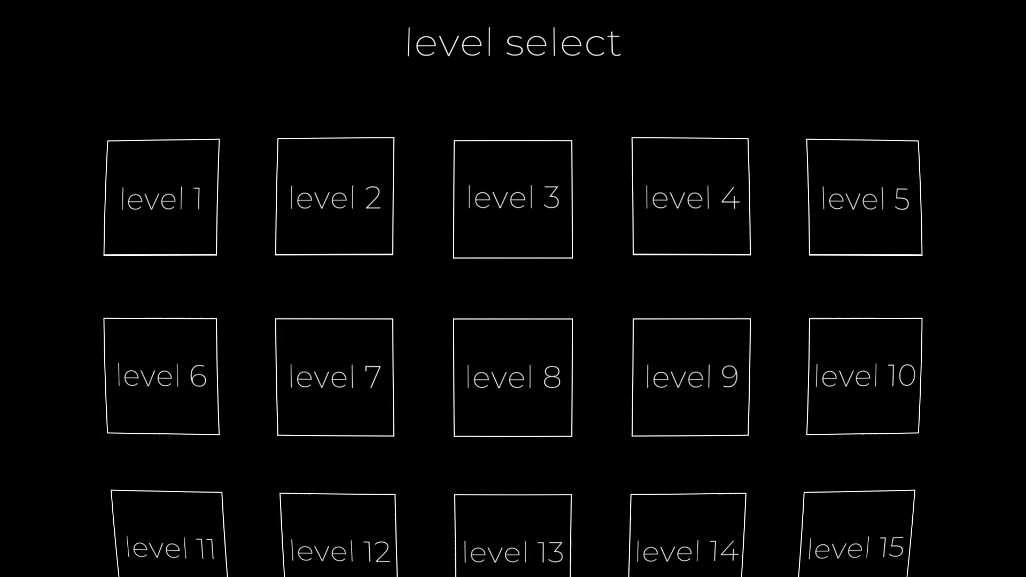
pyautogui.scroll(-3)
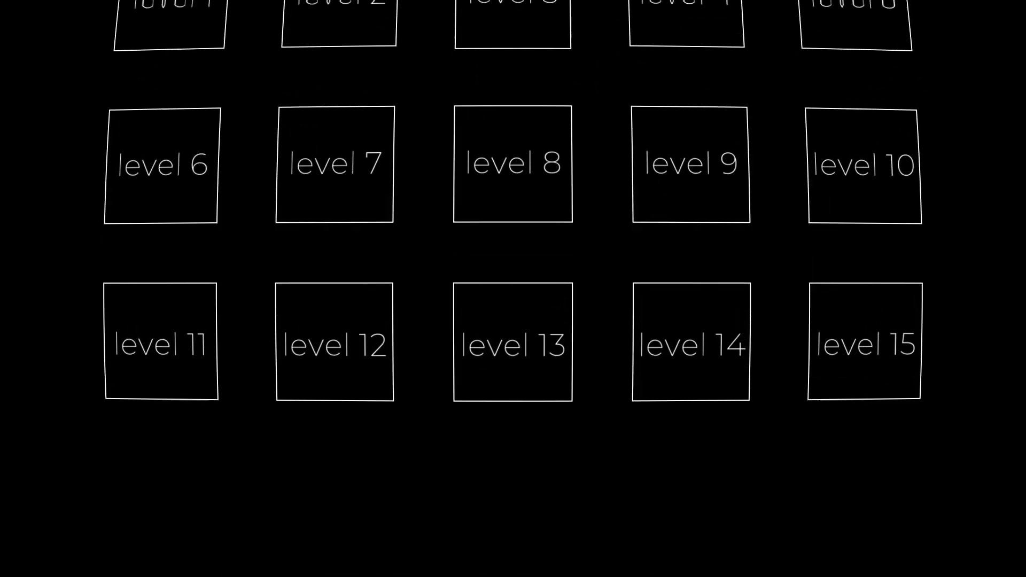
pyautogui.scroll(3)
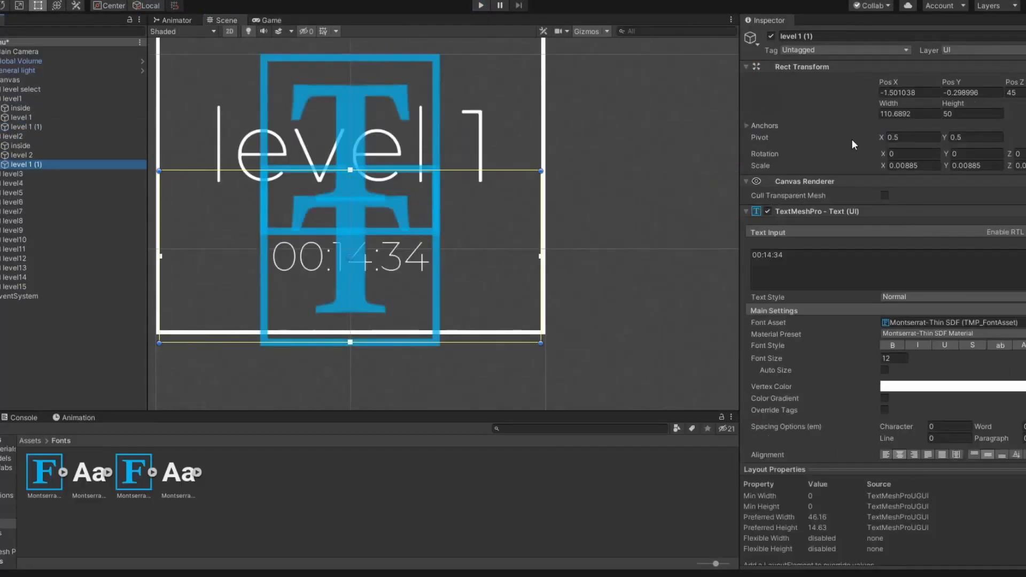
pyautogui.click(480, 5)
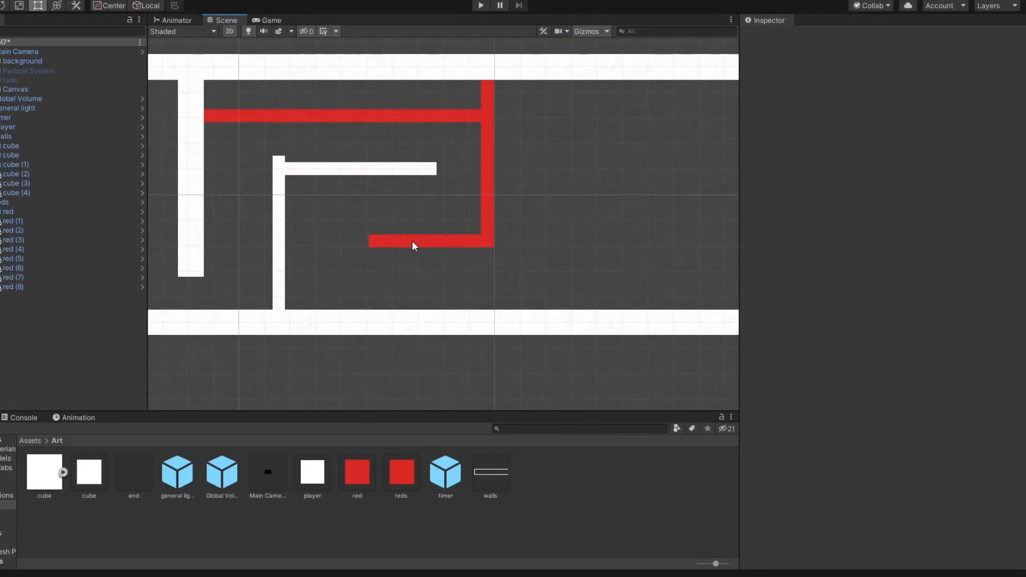
# - Check the Main Camera settings, then play the level to the 'new best!' time screen
pyautogui.click(480, 6)
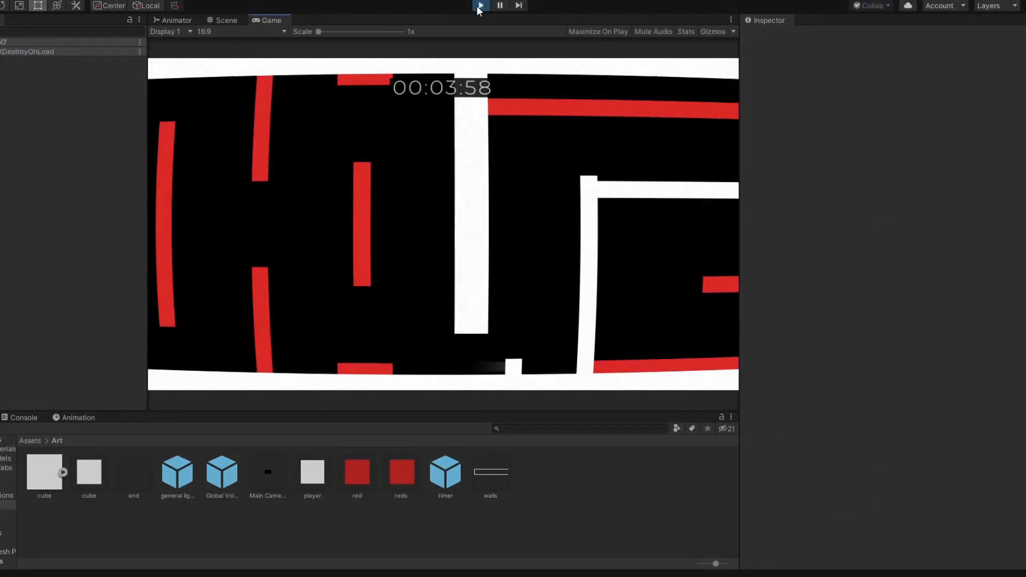
pyautogui.click(481, 6)
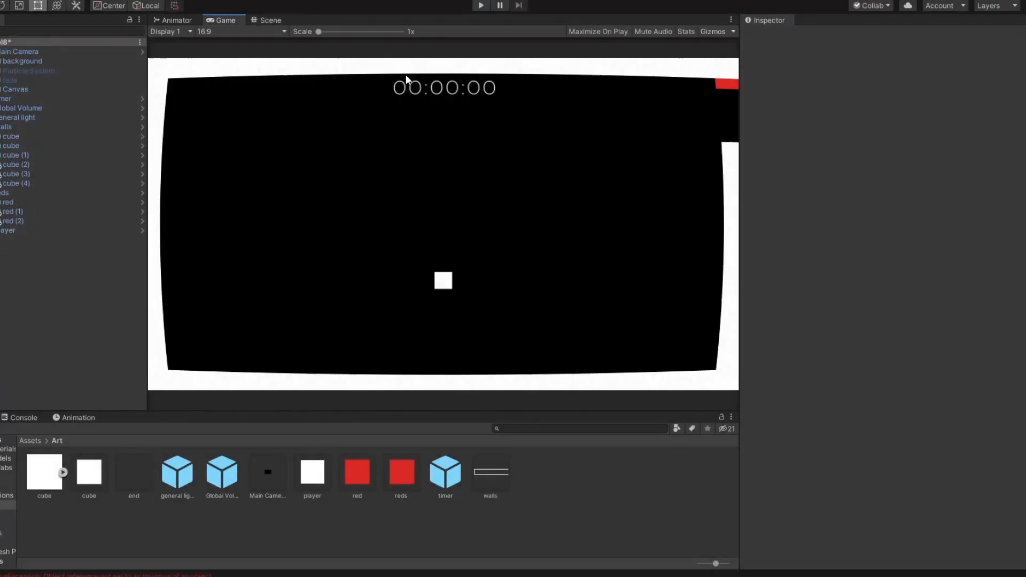
pyautogui.click(270, 20)
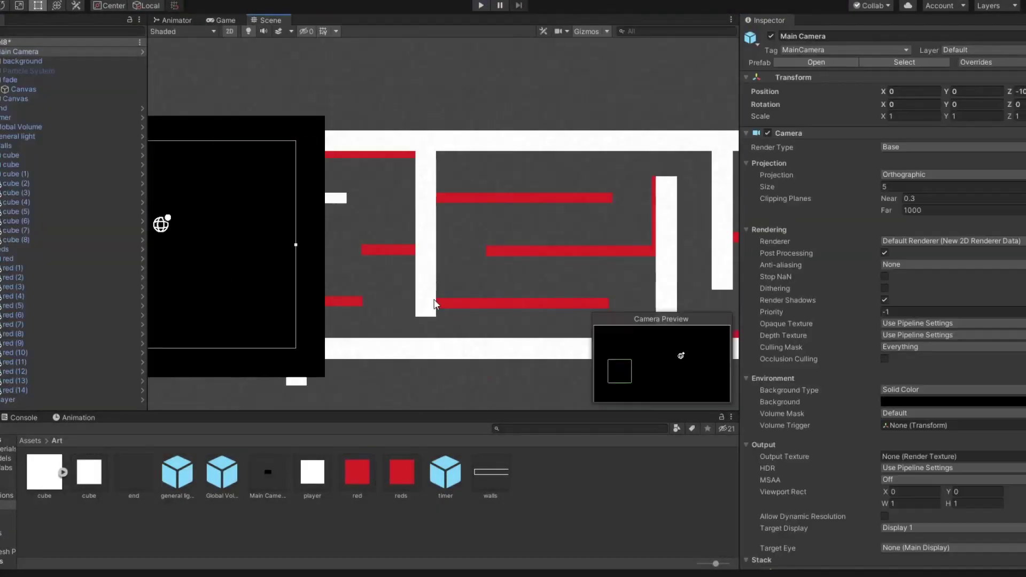
pyautogui.click(480, 6)
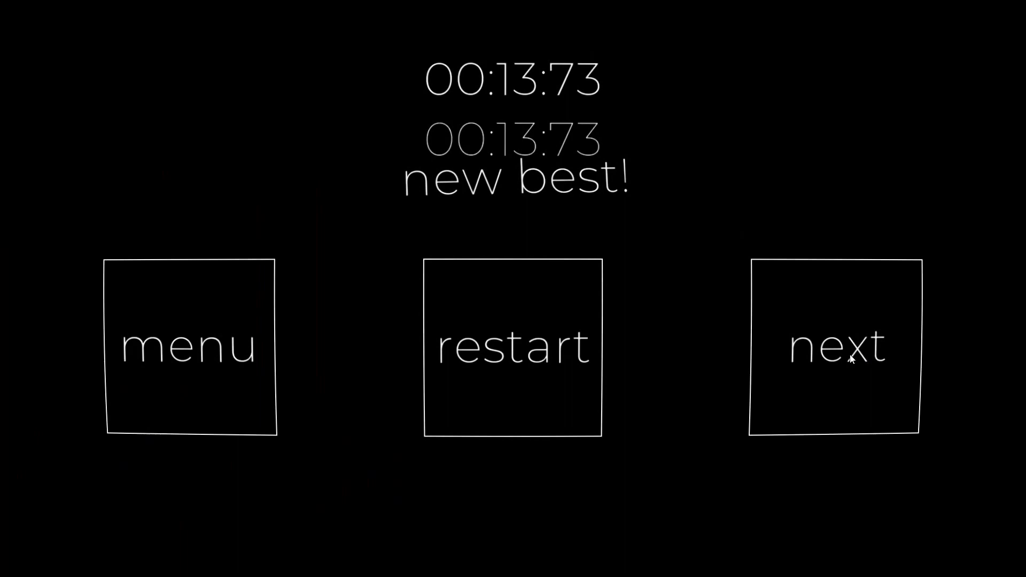
pyautogui.click(189, 346)
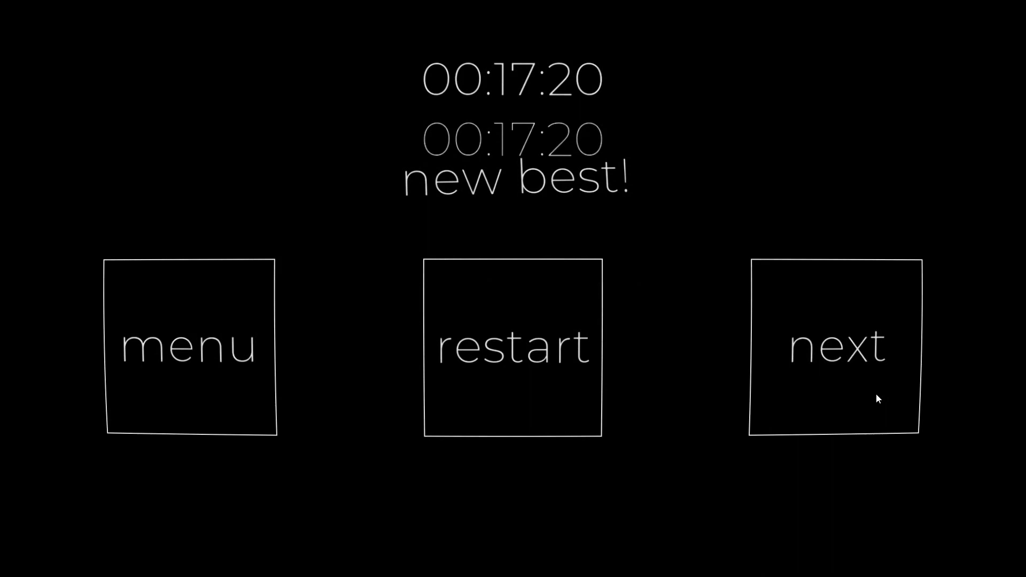
pyautogui.click(835, 345)
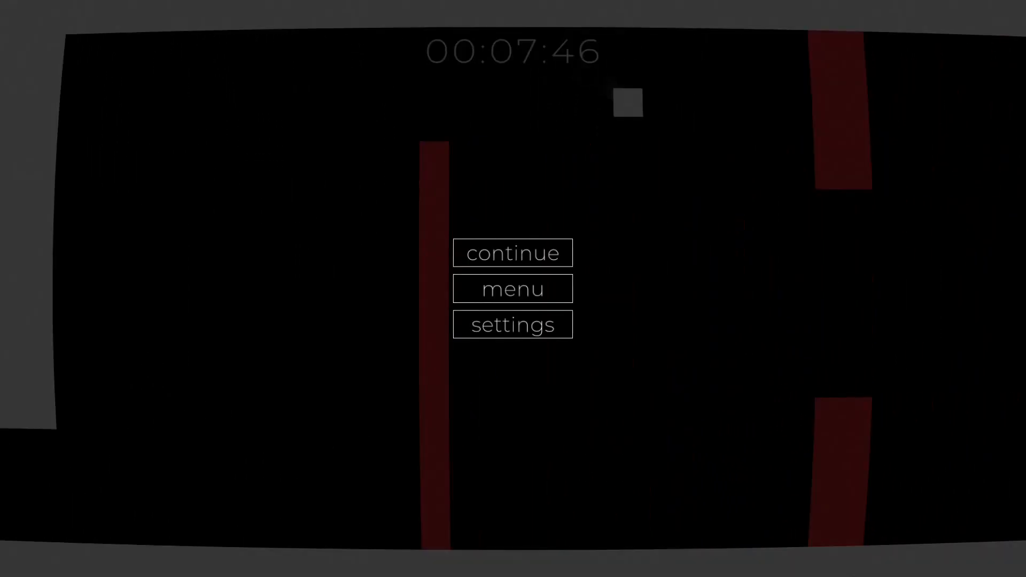
pyautogui.moveTo(499, 343)
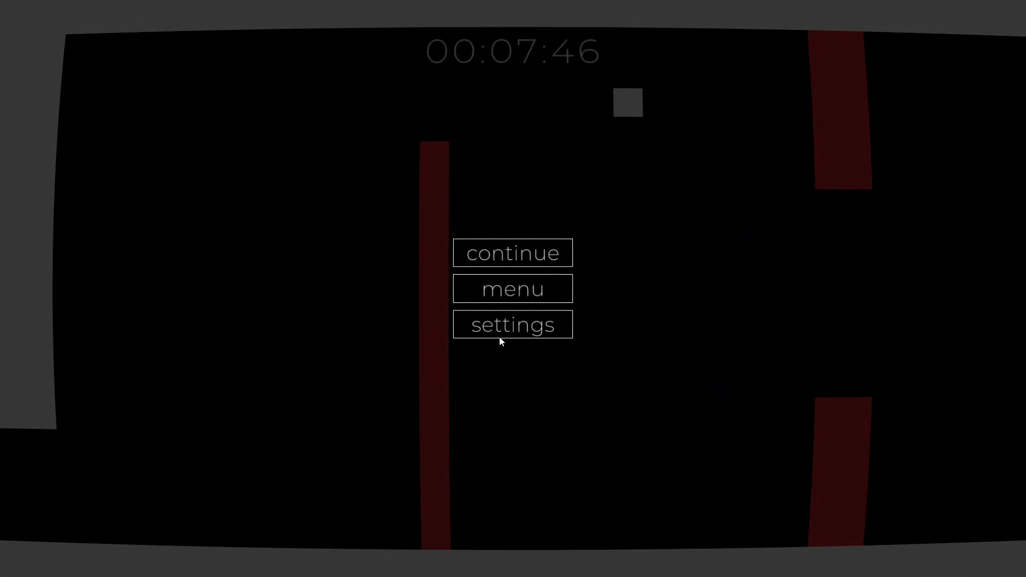
pyautogui.moveTo(600, 311)
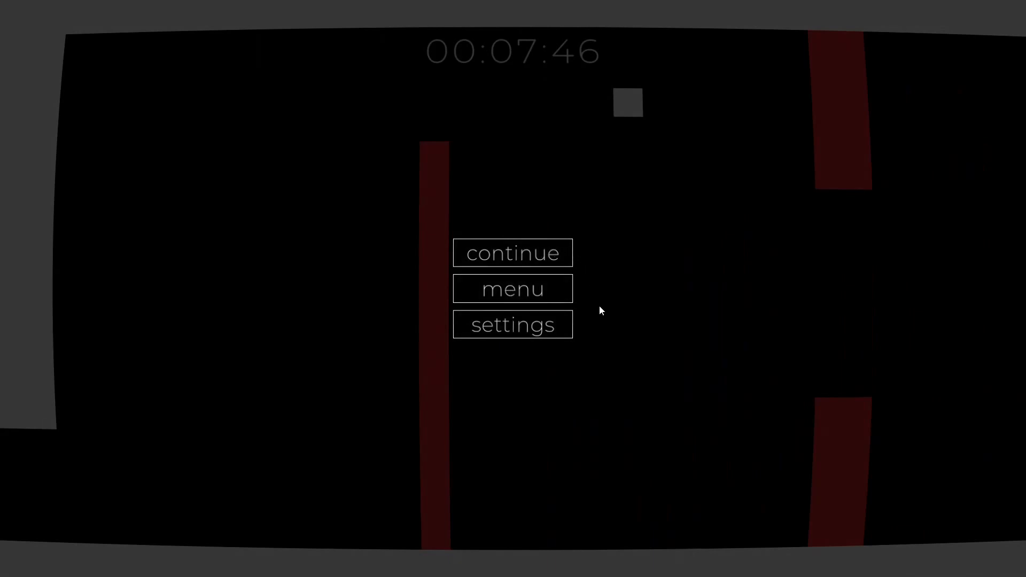
# - Bring up the dimmed pause overlay with continue, menu and settings during play
pyautogui.click(512, 288)
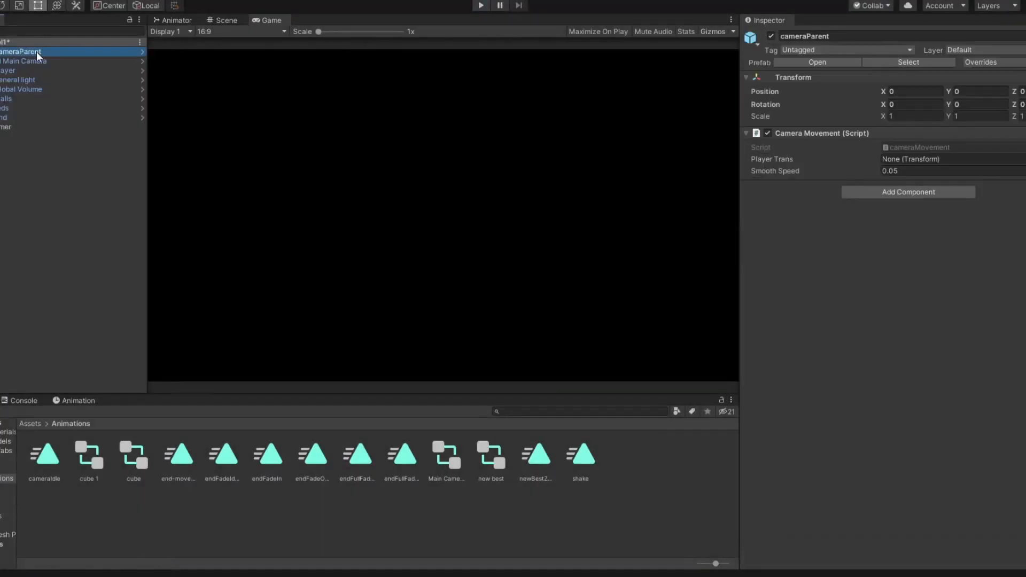
# - Play the level to test cameraParent following the player at Smooth Speed 0.05
pyautogui.click(480, 5)
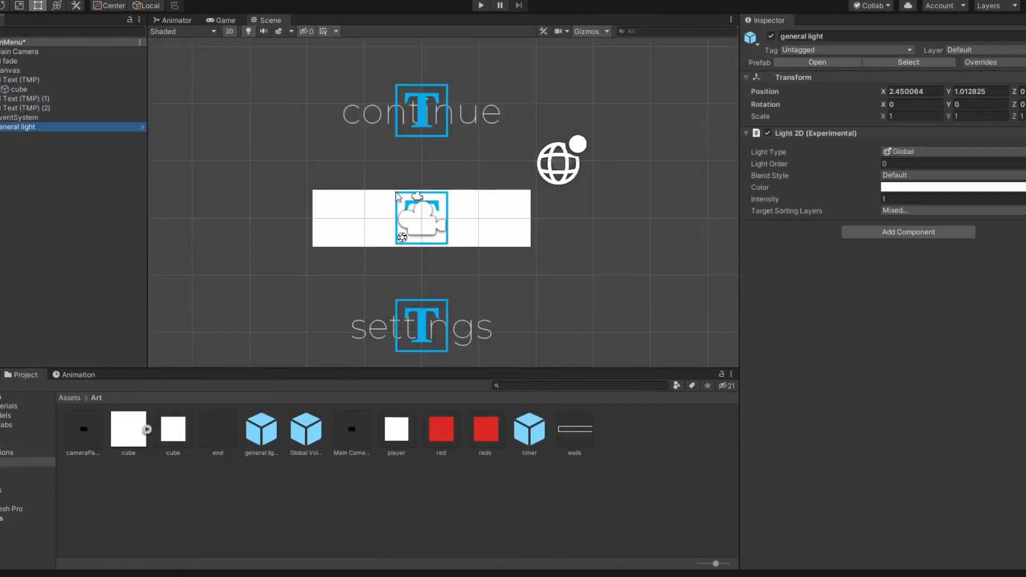
# - Run the level to test the continue and settings texts around the white cube button
pyautogui.click(480, 6)
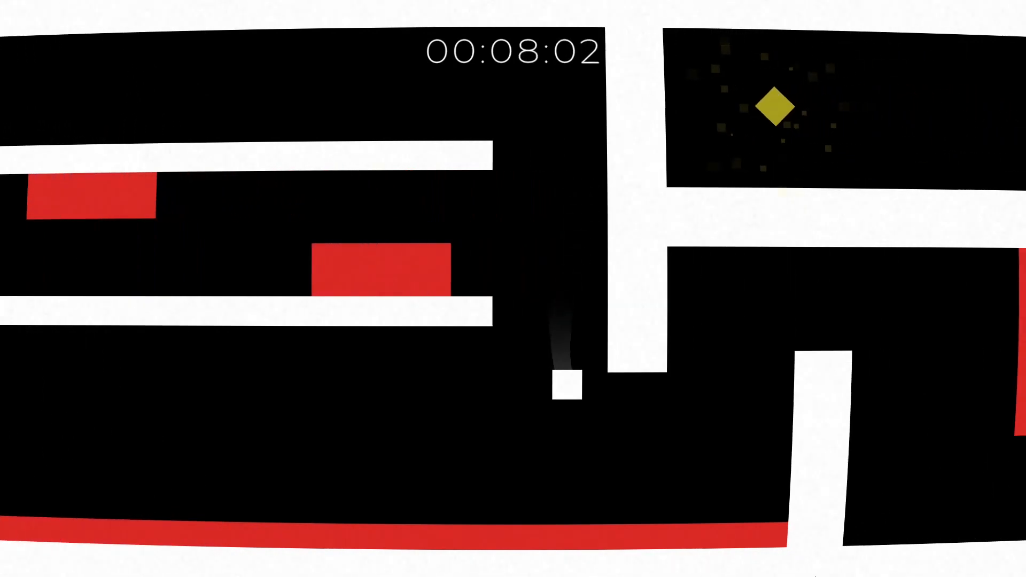